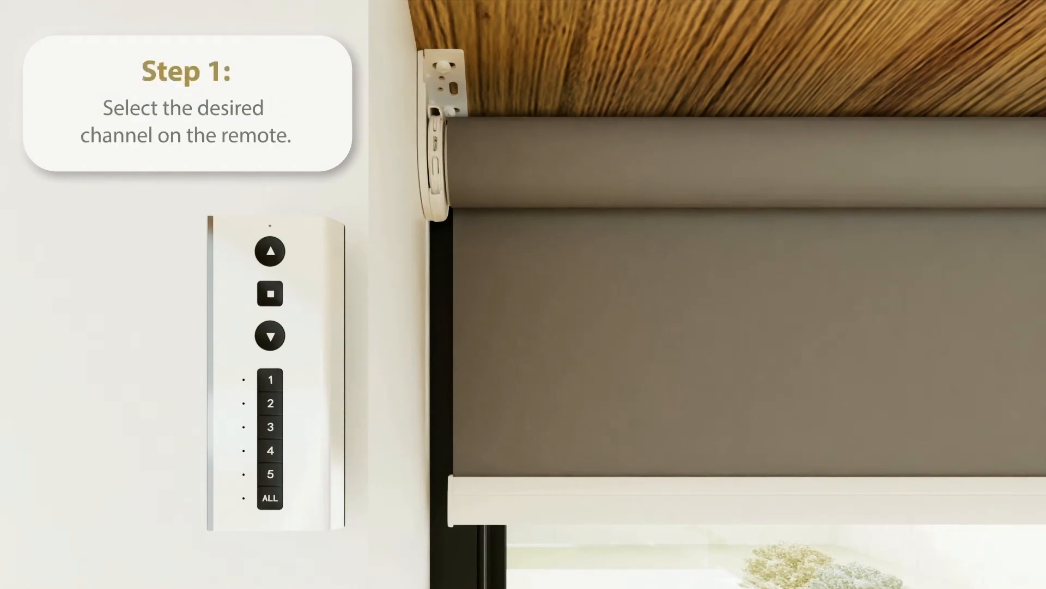
left_click(271, 379)
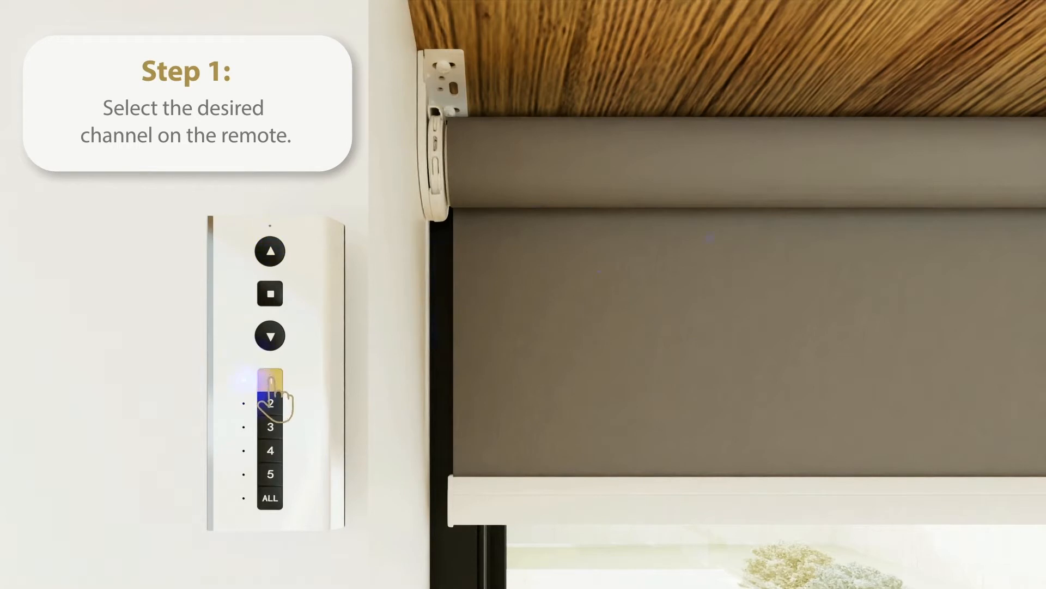
left_click(269, 379)
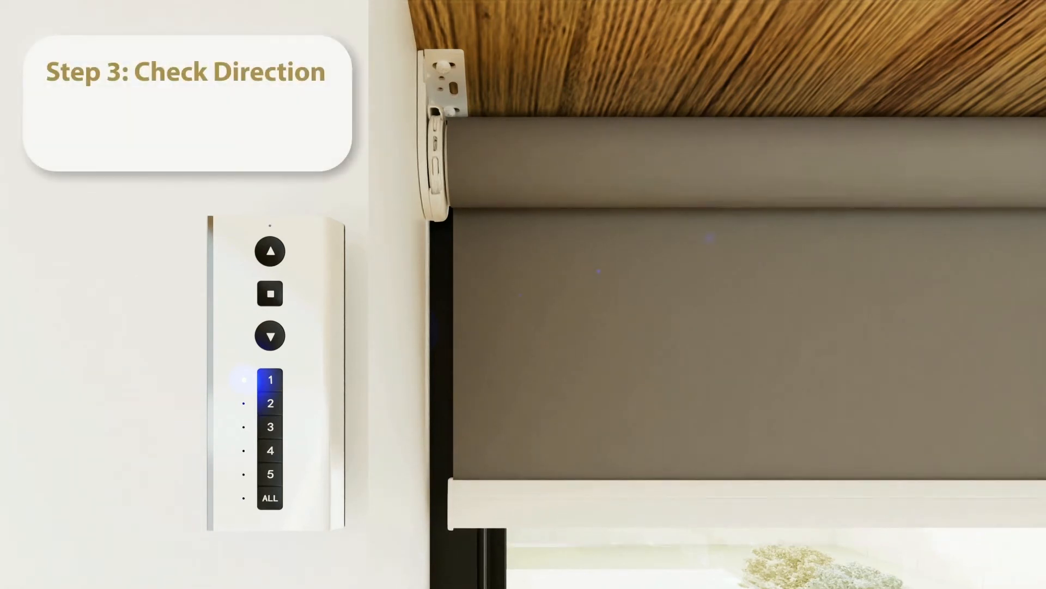
left_click(270, 252)
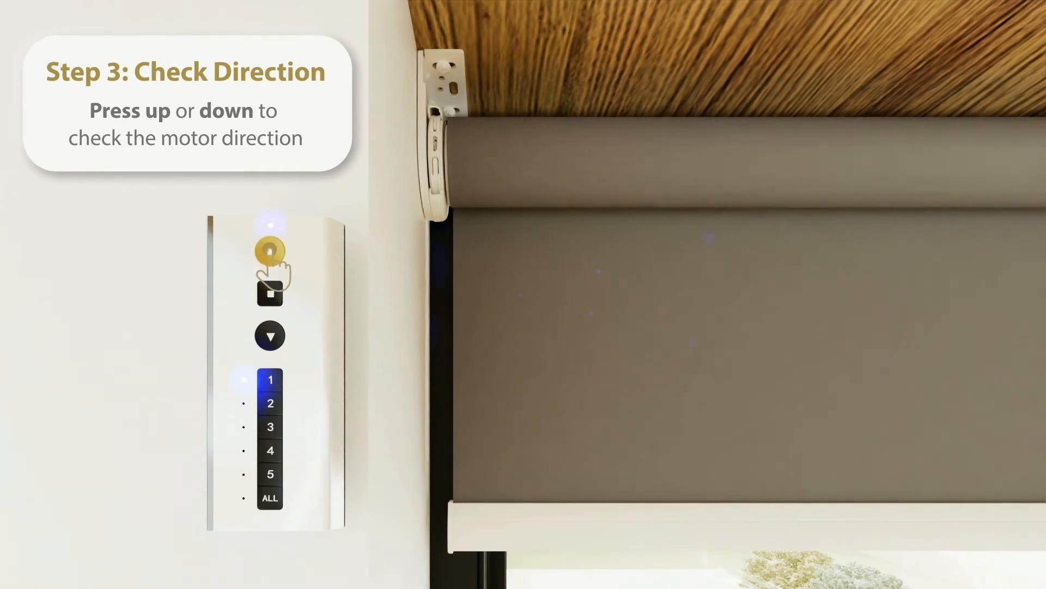
left_click(269, 251)
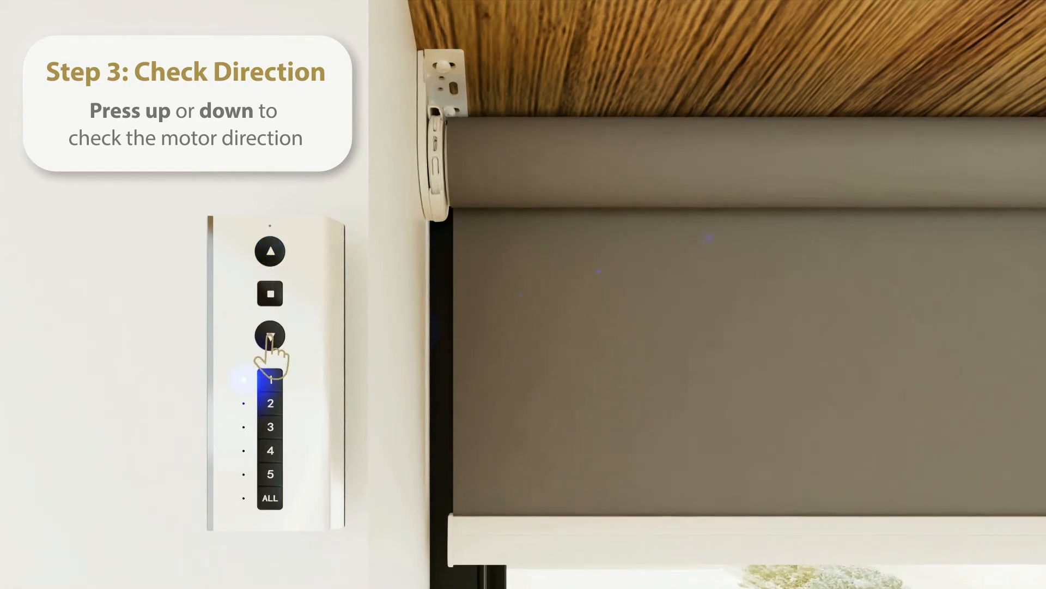
left_click(270, 336)
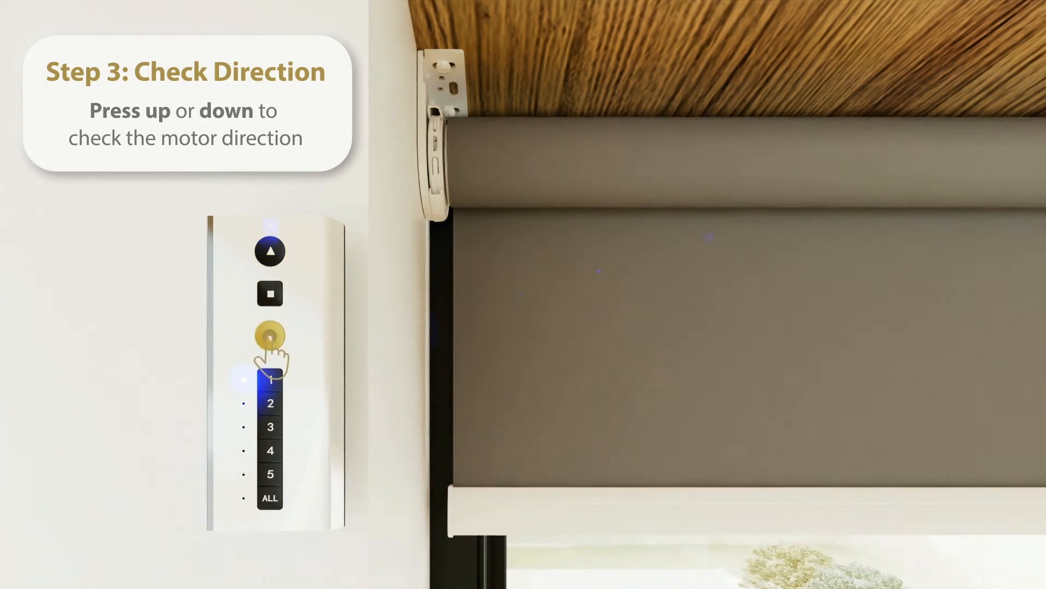
left_click(270, 335)
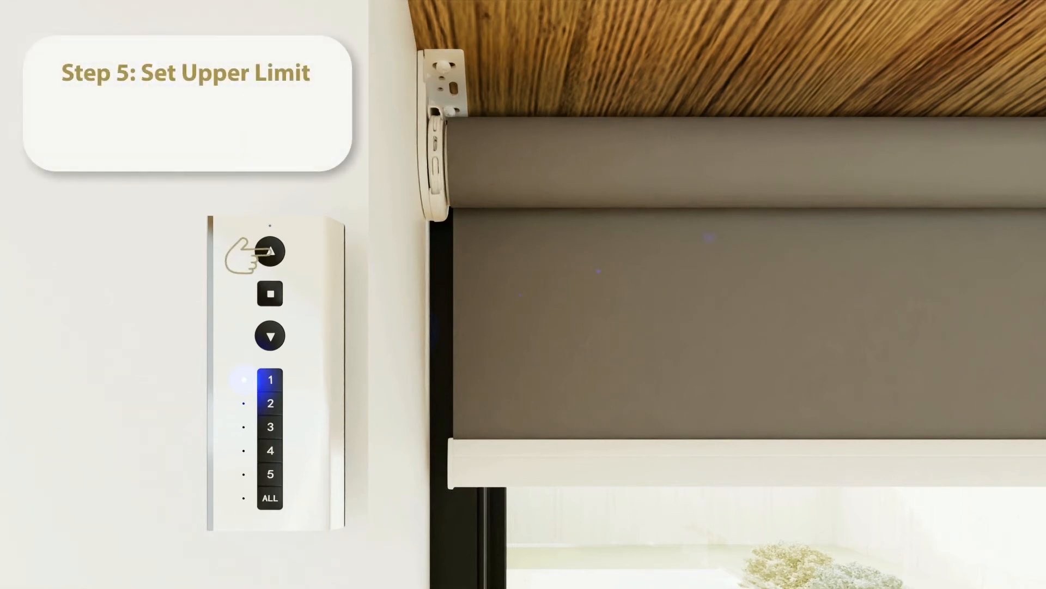
left_click(269, 251)
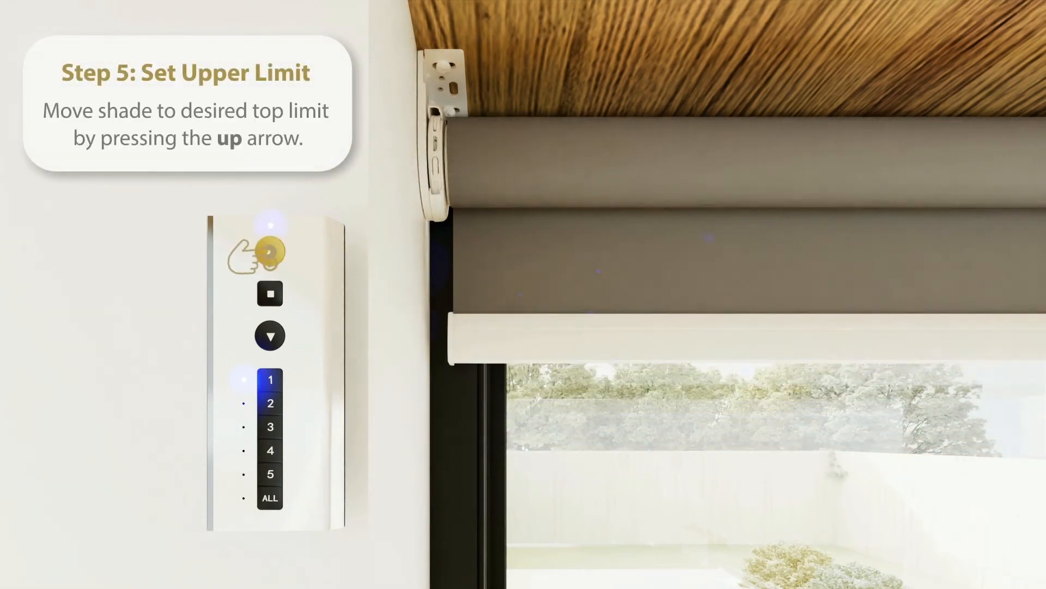
left_click(270, 252)
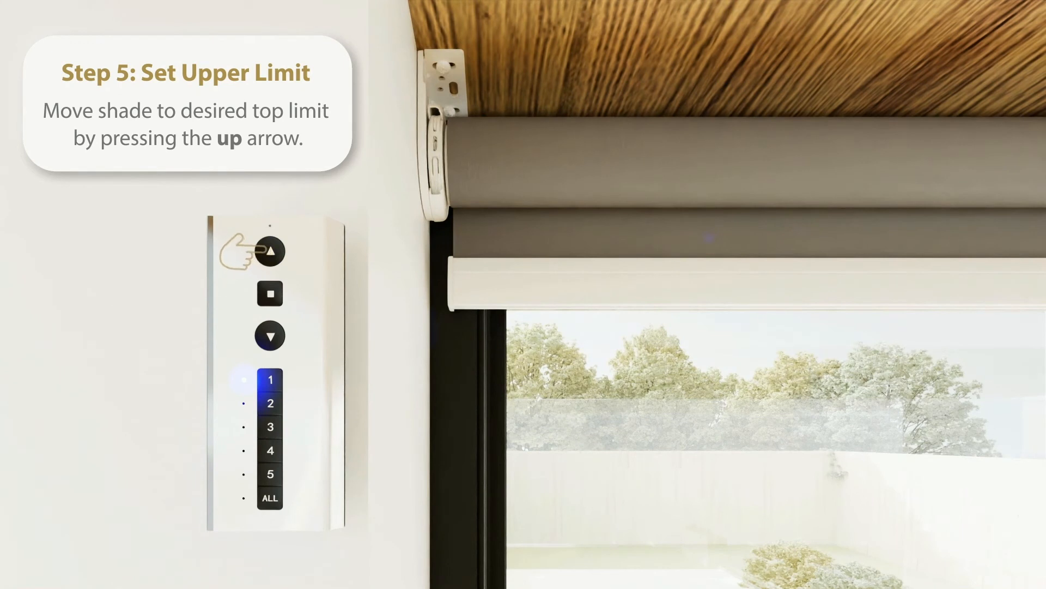
left_click(268, 252)
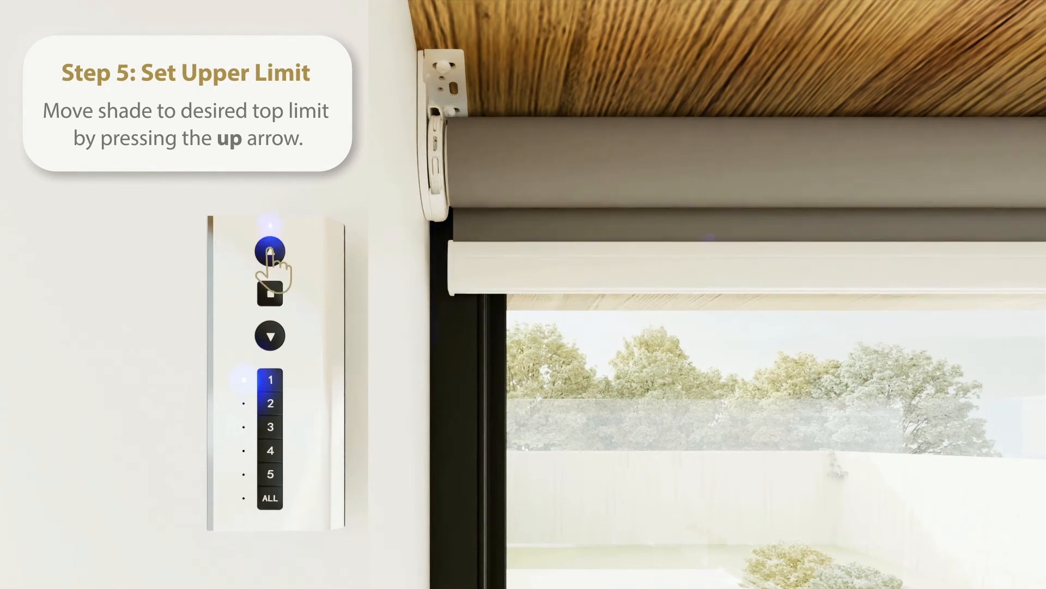
left_click(269, 251)
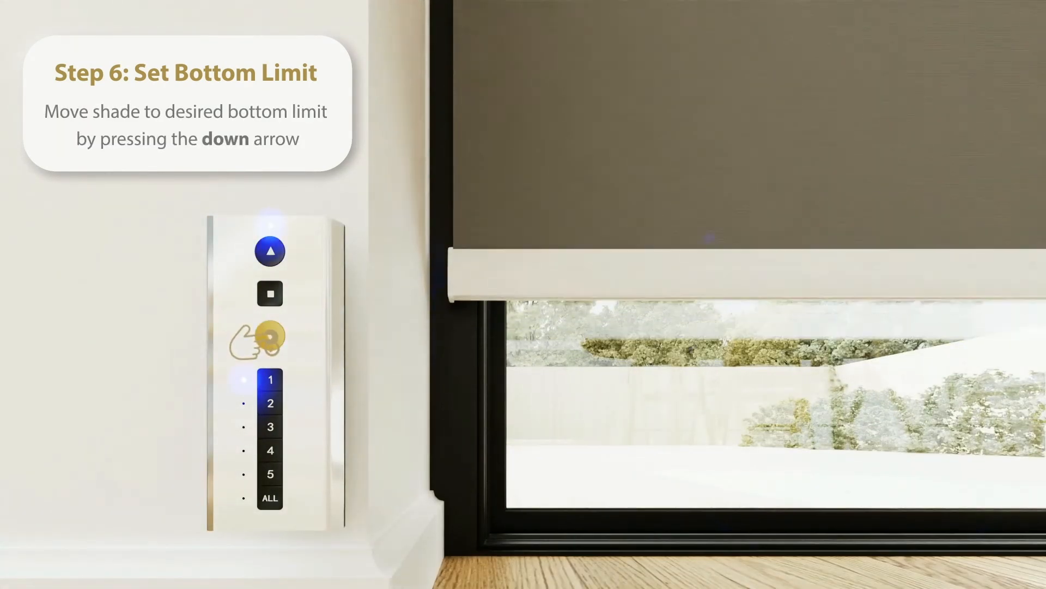
left_click(270, 336)
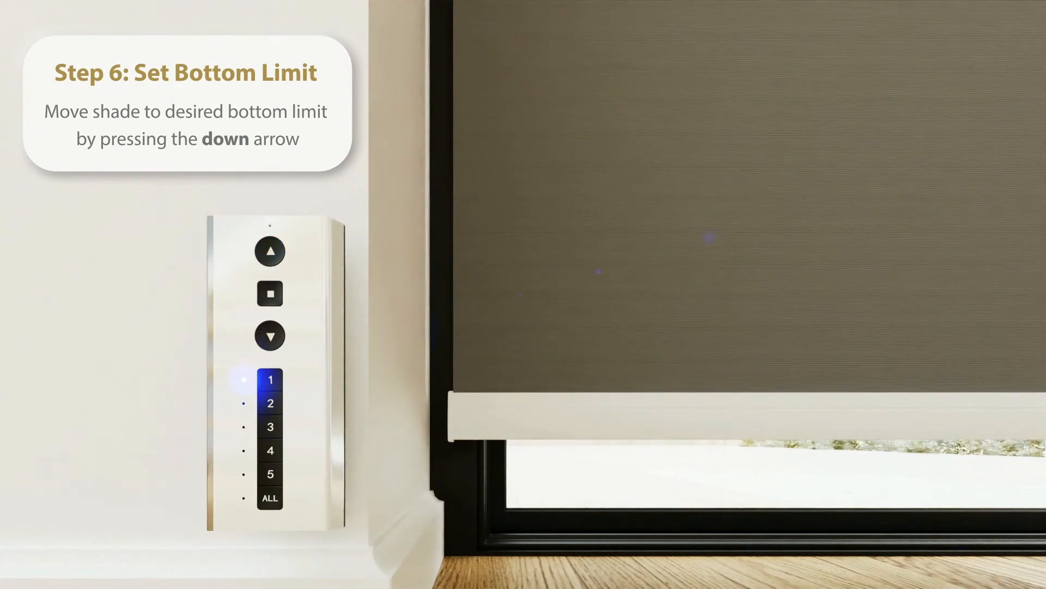
left_click(270, 336)
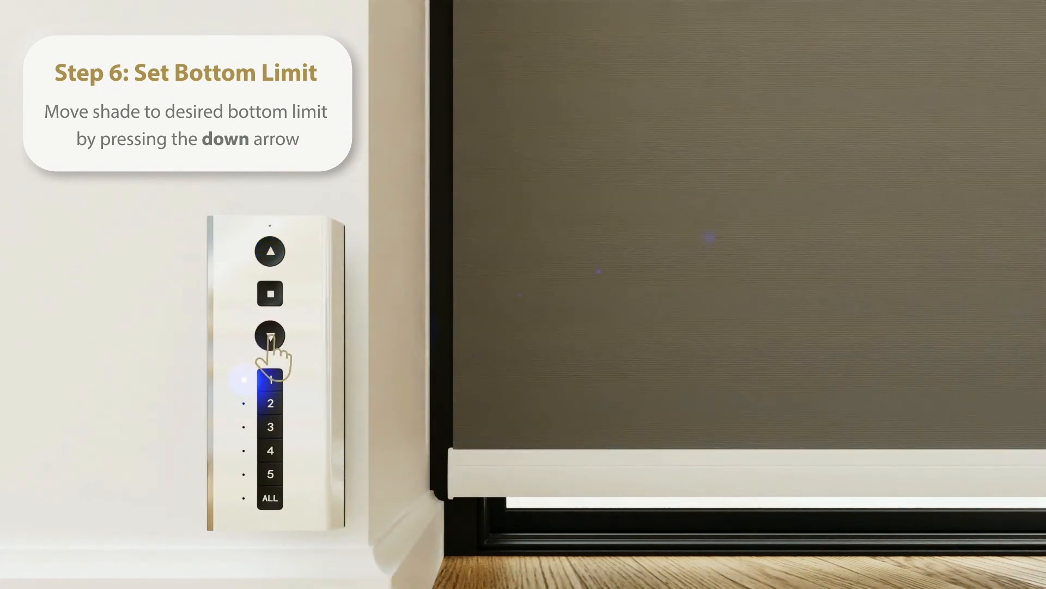
left_click(271, 337)
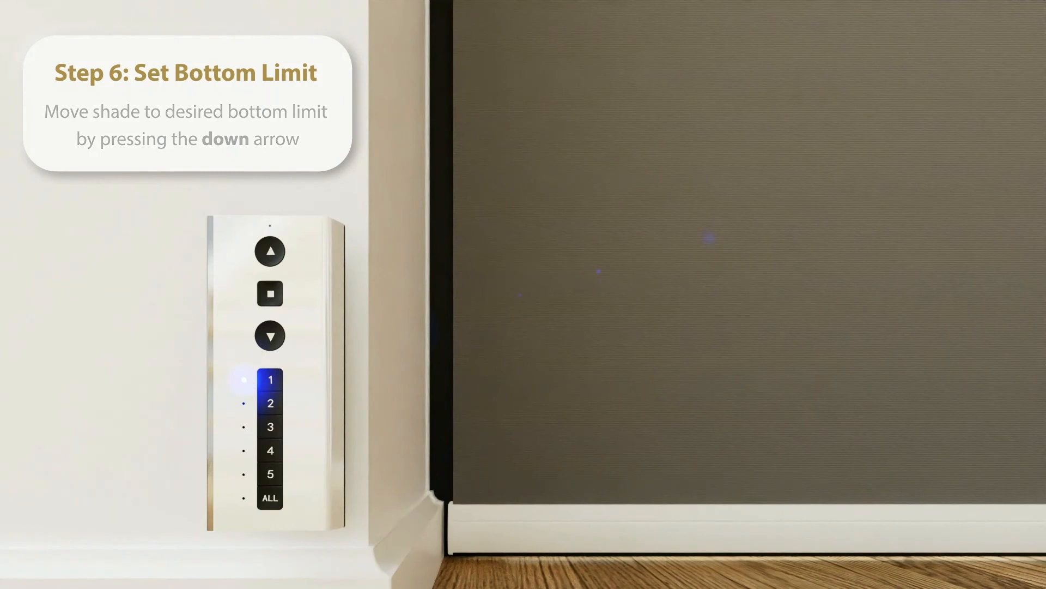